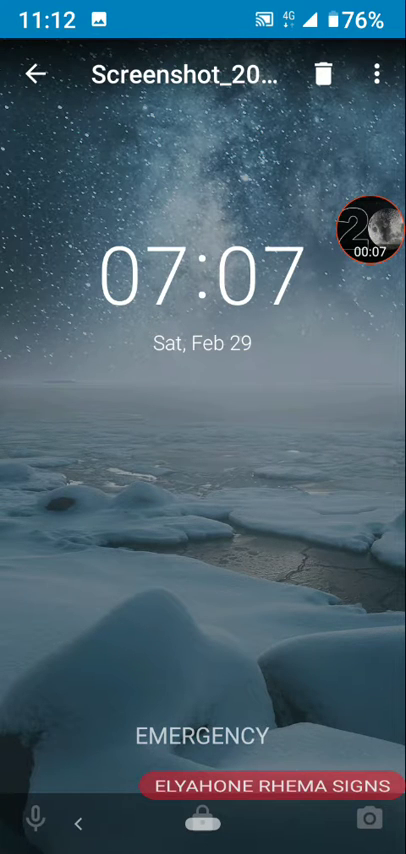
- Swipe through the lock-screen screenshots one by one, then return to the Screenshots grid
{"action": "left_click_drag", "start_coordinate": [363, 230], "coordinate": [43, 100]}
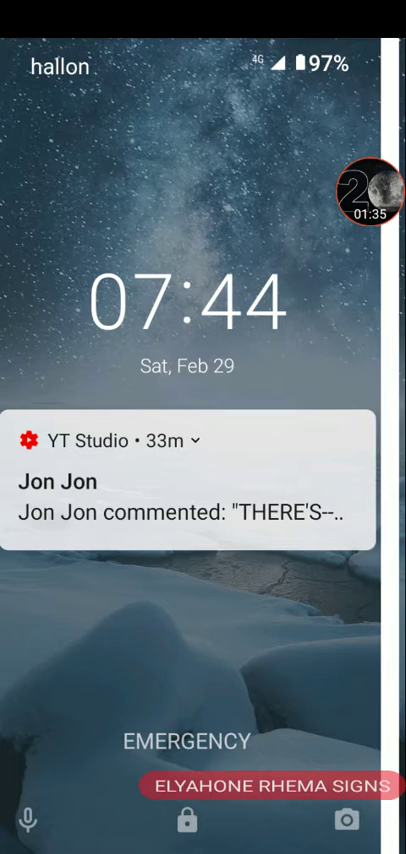
{"action": "scroll", "scroll_direction": "right", "scroll_amount": 3}
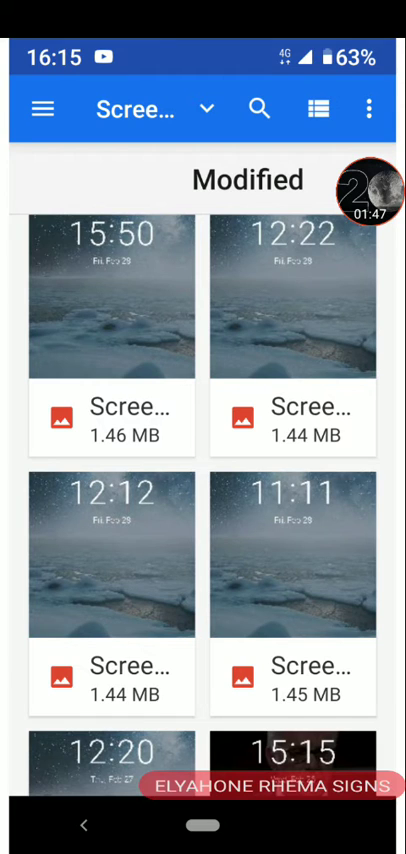
{"action": "left_click", "coordinate": [293, 550]}
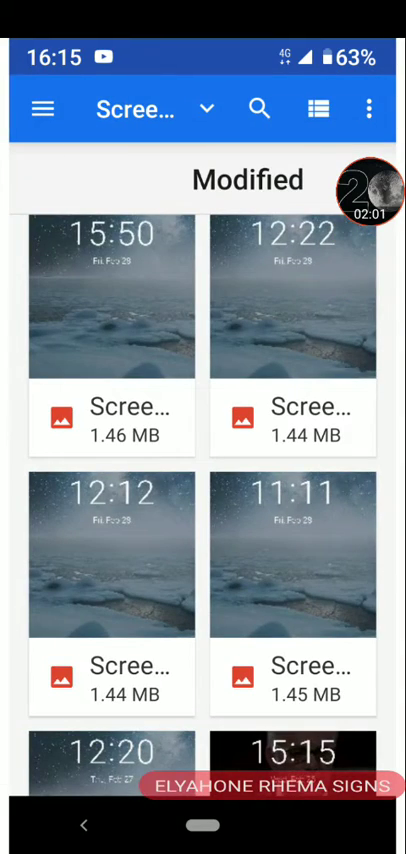
{"action": "left_click", "coordinate": [292, 294]}
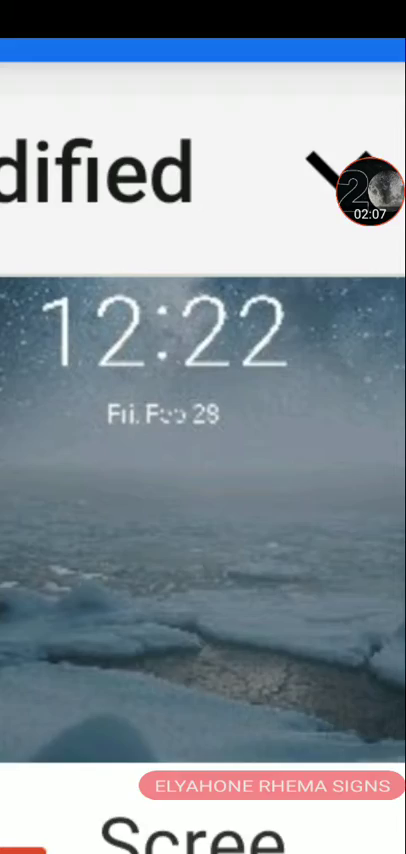
{"action": "scroll", "scroll_direction": "down", "scroll_amount": 3}
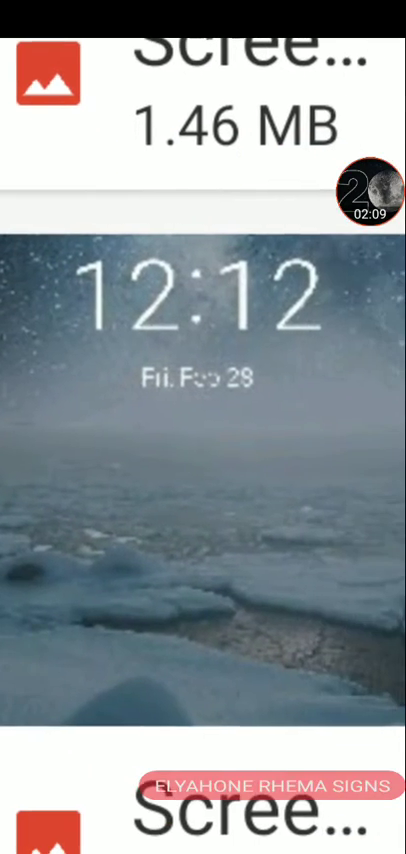
{"action": "scroll", "scroll_direction": "down", "scroll_amount": 3}
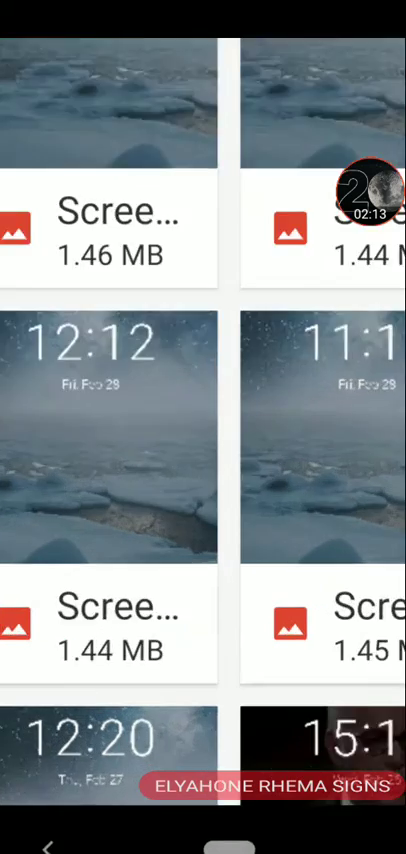
{"action": "scroll", "scroll_direction": "down", "scroll_amount": 3}
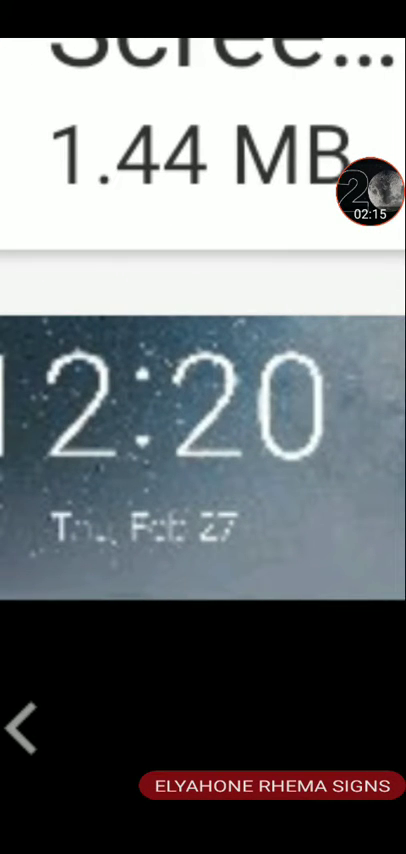